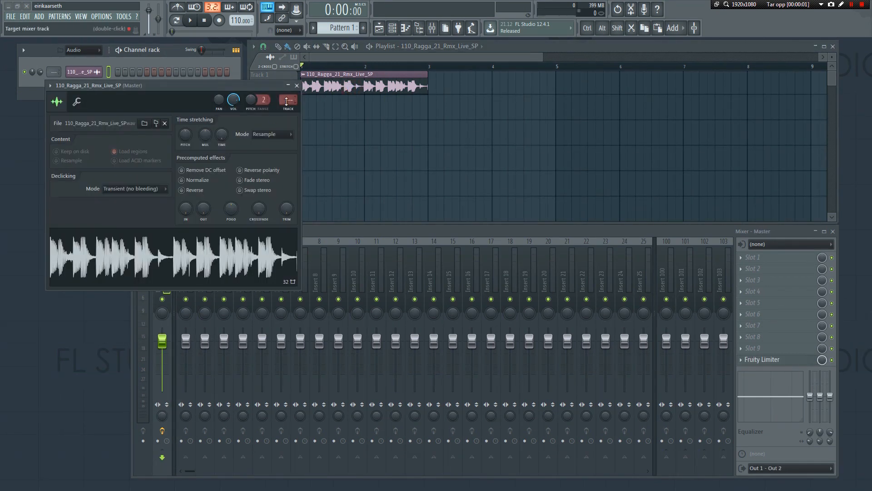
# - Route the drum loop channel's output to mixer insert 1
pyautogui.click(297, 86)
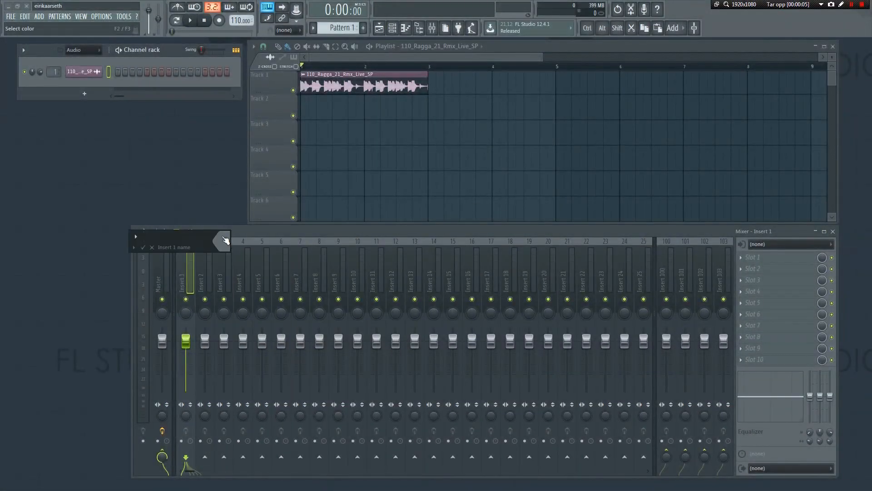
# - Name insert 1 'Drum loop', then select insert 2 and start renaming it
pyautogui.write('Drum loop')
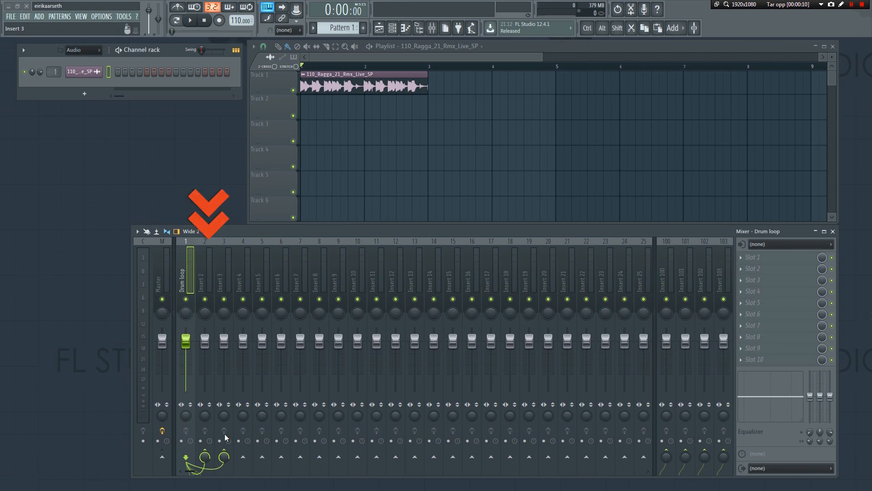
pyautogui.click(204, 272)
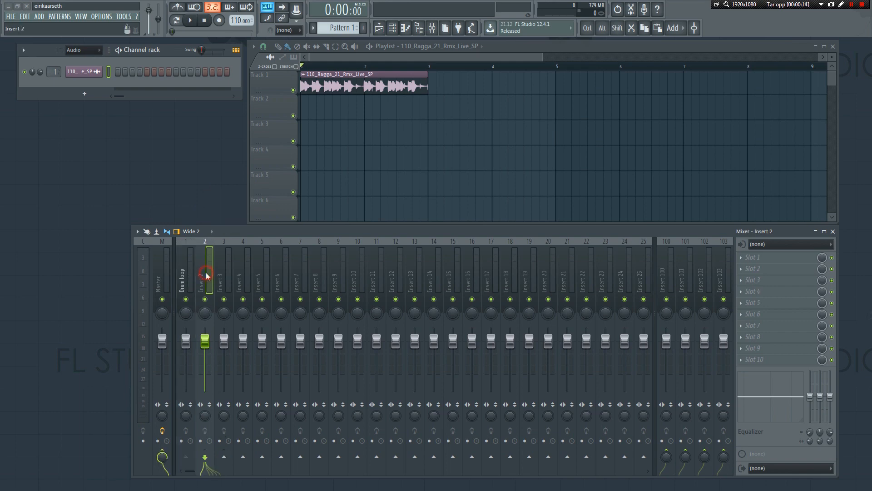
pyautogui.click(224, 273)
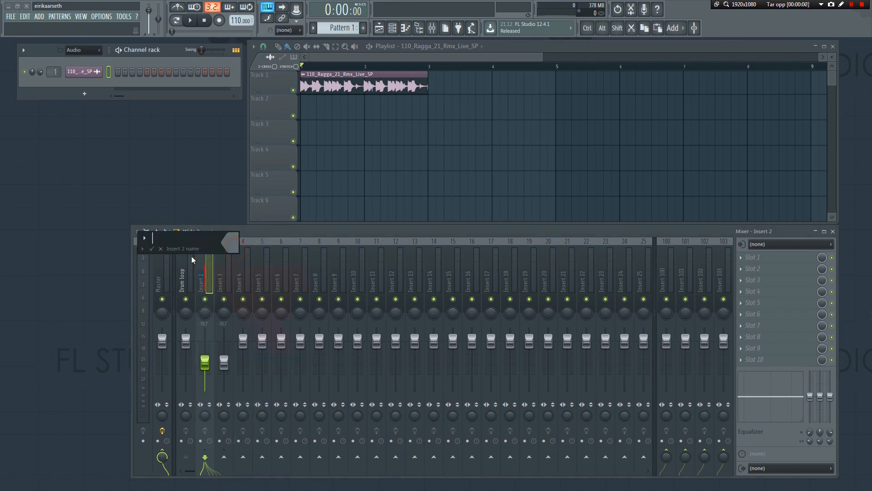
# - Name insert 2 'Drum loop dry' and start renaming insert 3
pyautogui.write('Drum loop')
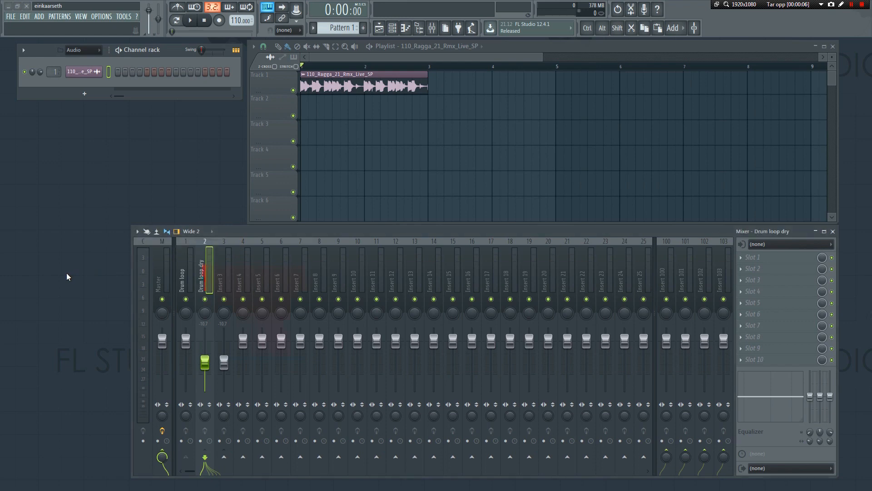
pyautogui.rightClick(224, 272)
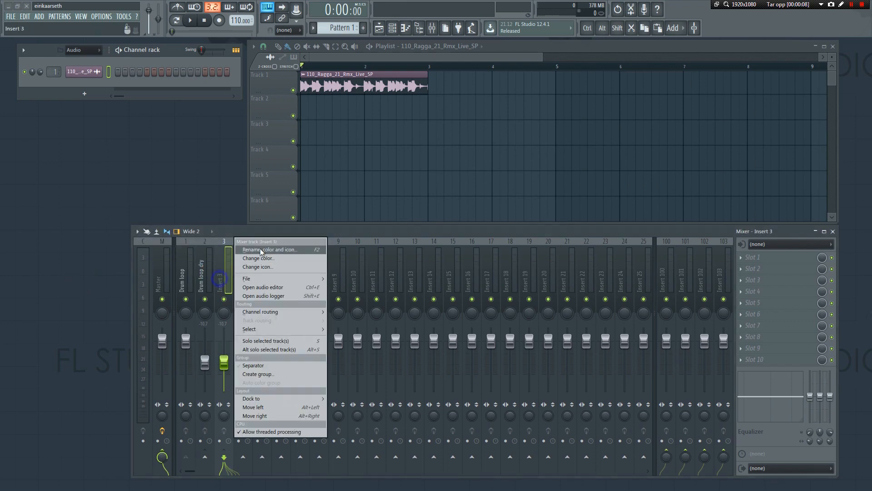
pyautogui.click(270, 249)
pyautogui.write('Drum loop wet')
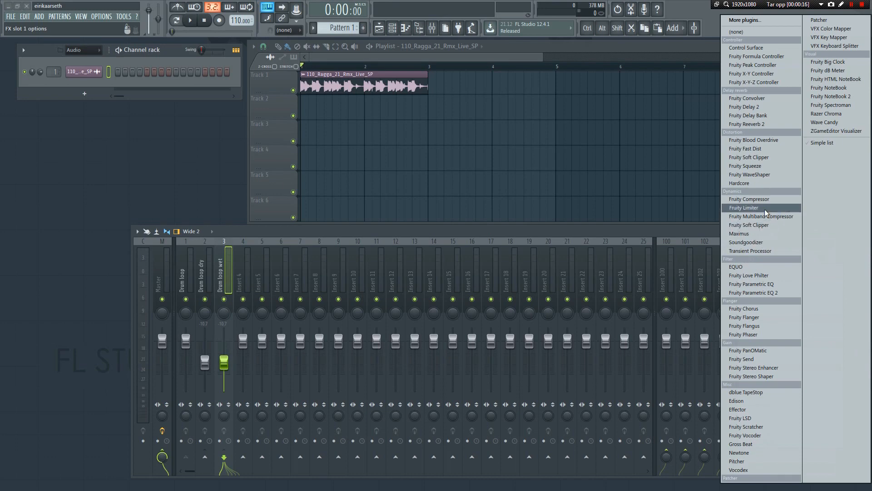
# - Add a Fruity Limiter to the 'Drum loop wet' insert and switch it to COMP mode
pyautogui.click(744, 207)
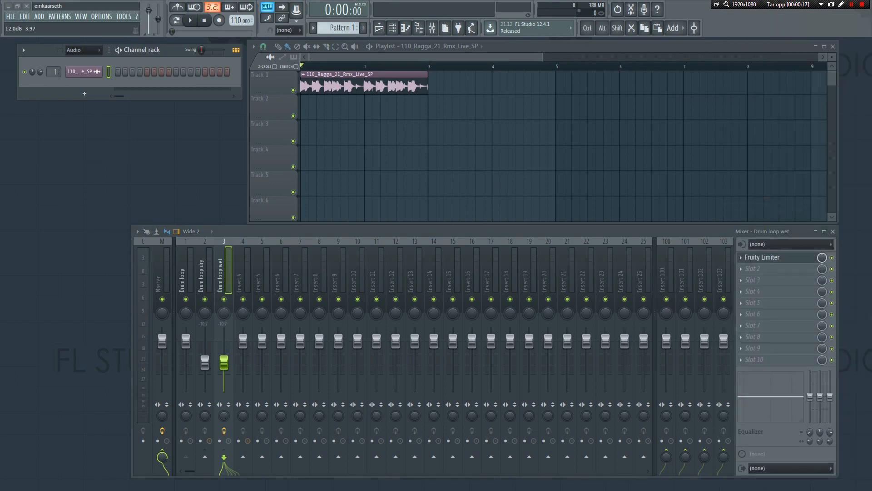
pyautogui.click(762, 257)
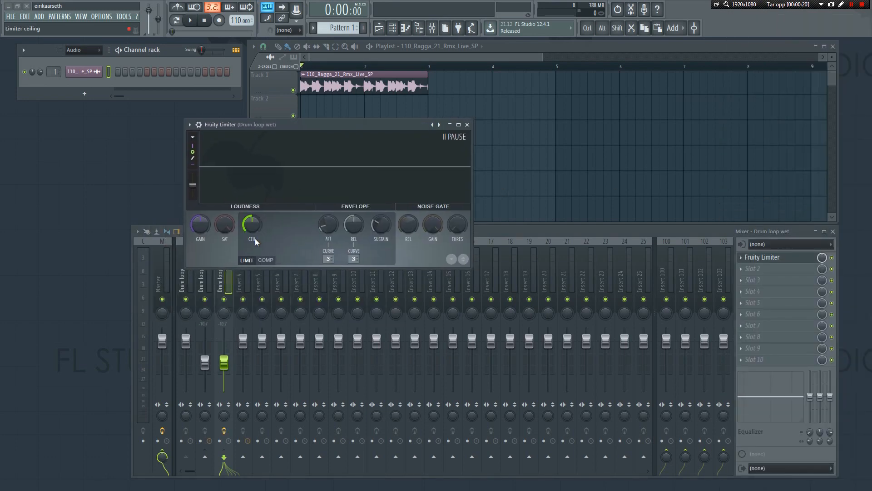
pyautogui.click(265, 260)
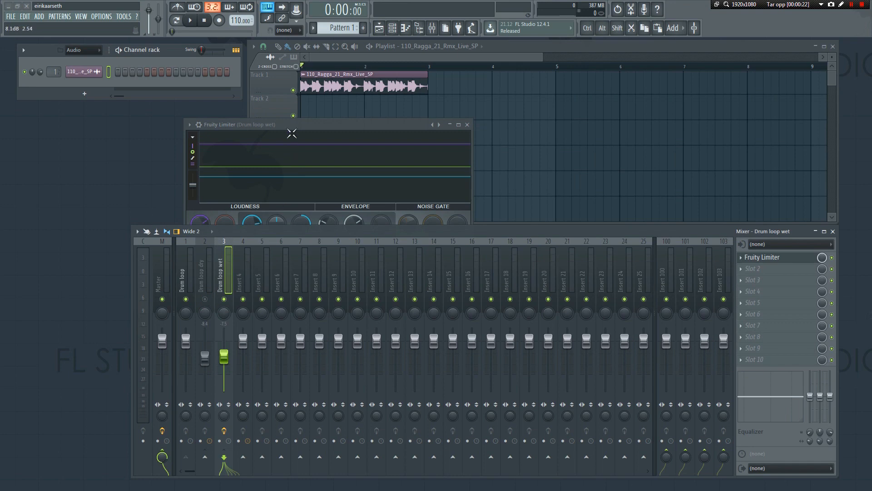
# - Play the loop and lower the wet track's fader to balance it against the dry track
pyautogui.click(177, 21)
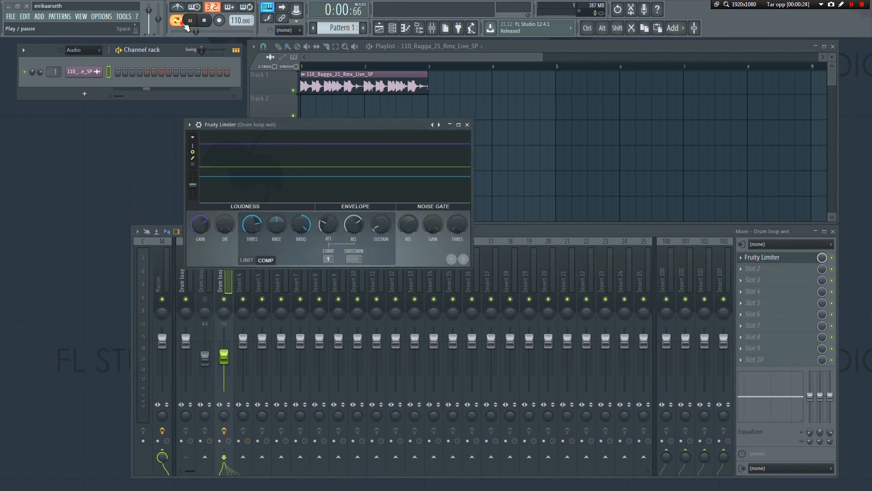
pyautogui.click(176, 20)
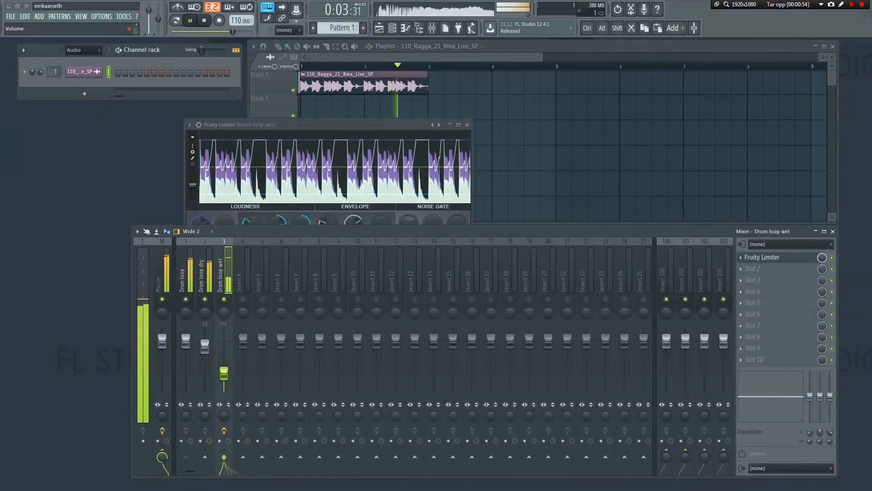
pyautogui.moveTo(223, 372); pyautogui.dragTo(224, 379)
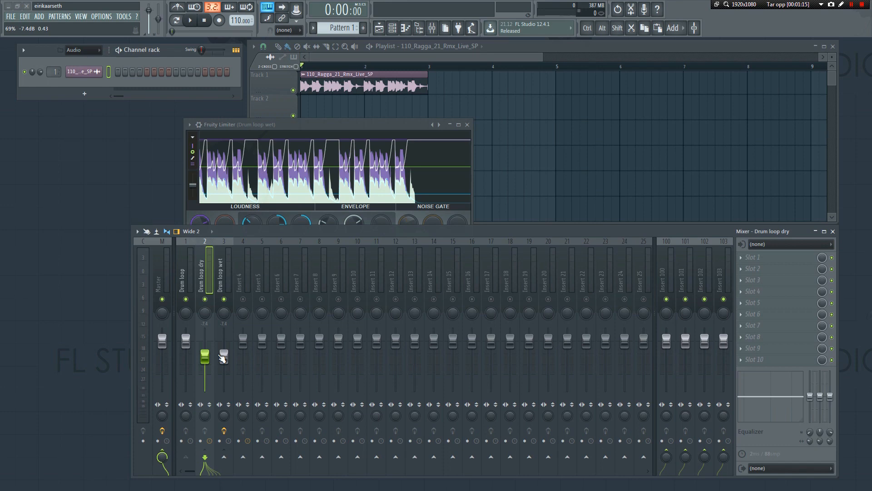
# - Route the dry and wet tracks into insert 4 'submix master' via Channel routing and play the loop
pyautogui.click(204, 278)
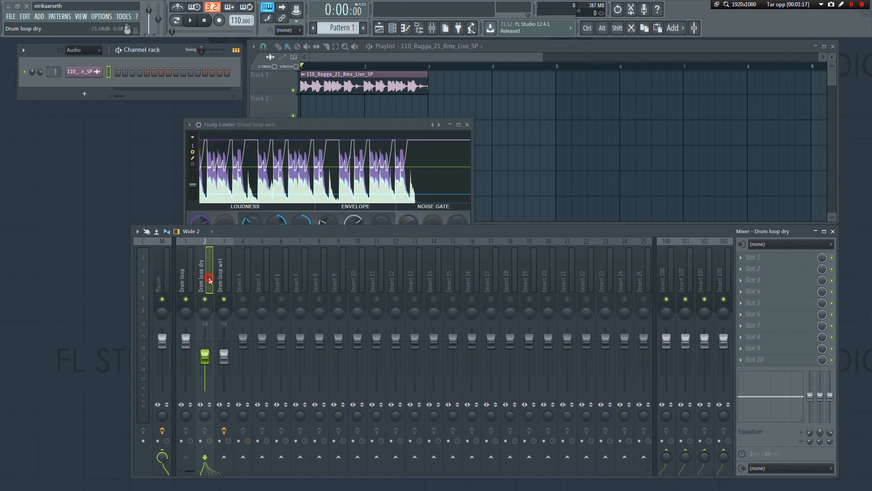
pyautogui.rightClick(243, 273)
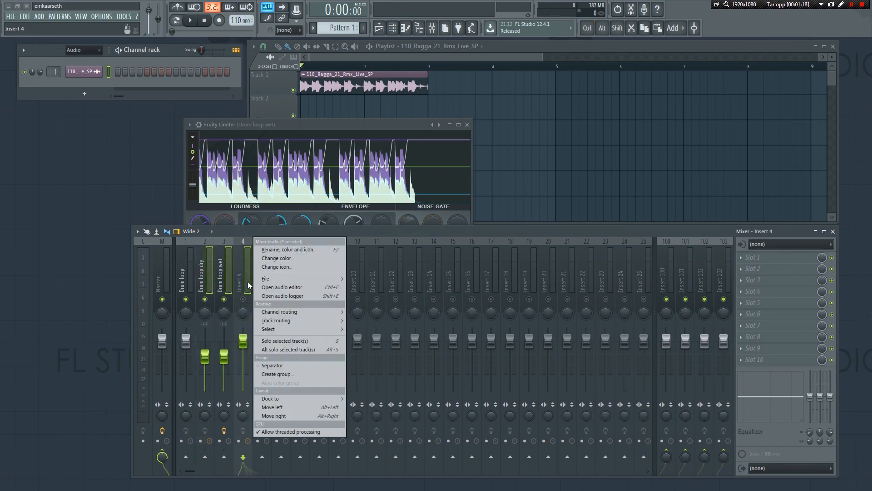
pyautogui.moveTo(276, 319)
pyautogui.write('submix master')
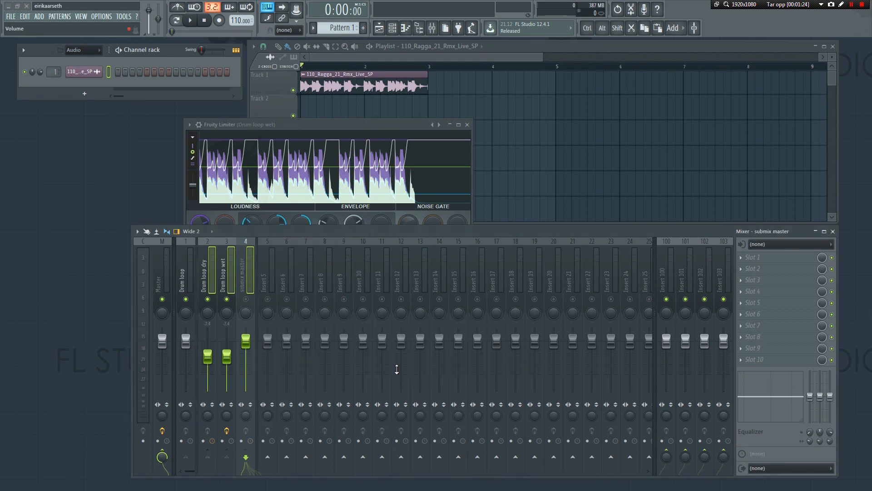
pyautogui.click(208, 273)
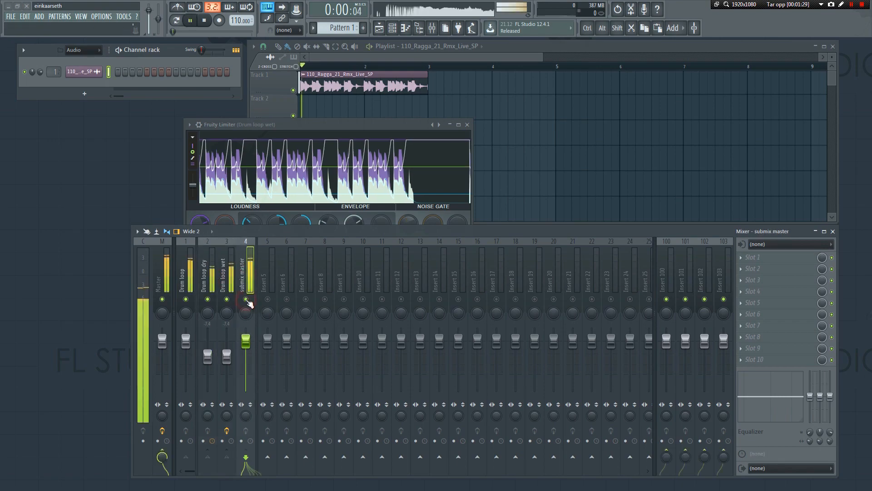
pyautogui.click(204, 21)
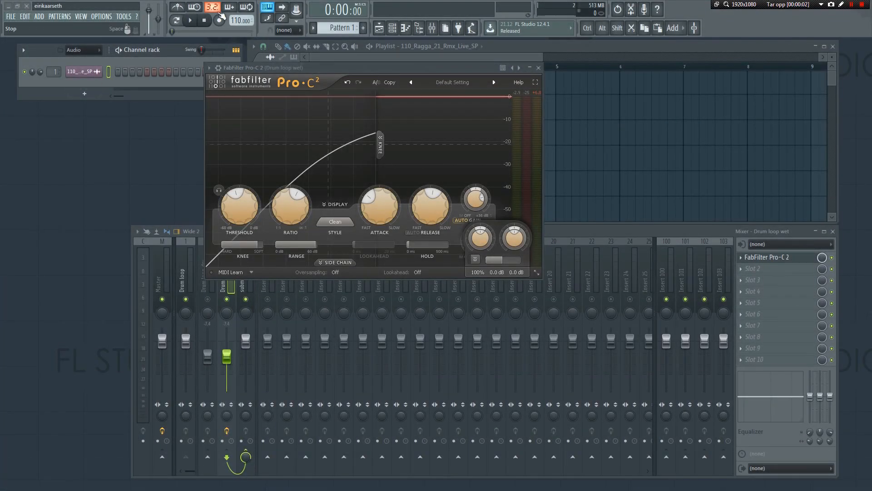
# - Play the loop through FabFilter Pro-C 2 and drag its Mix knob from 100% down to 0%
pyautogui.click(190, 20)
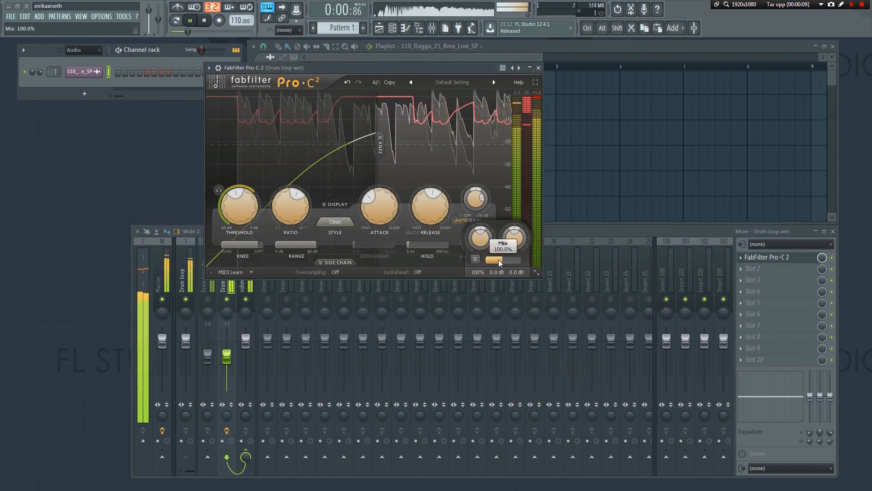
pyautogui.moveTo(501, 260); pyautogui.dragTo(486, 260)
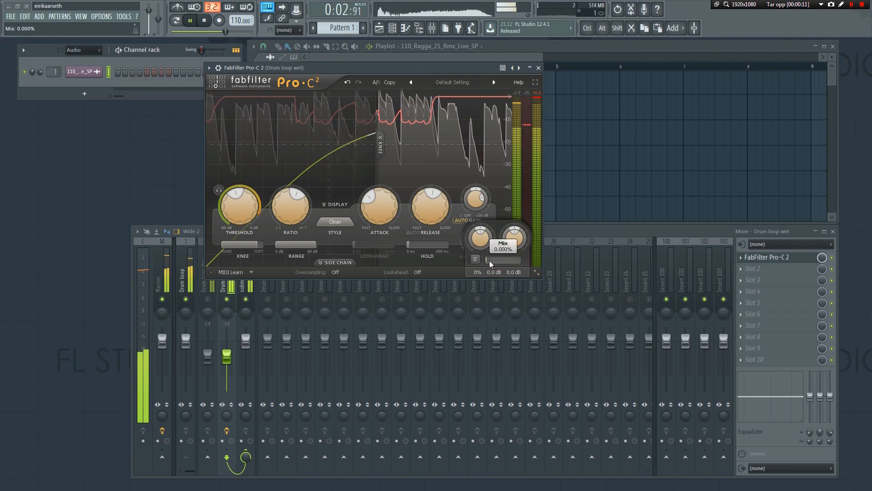